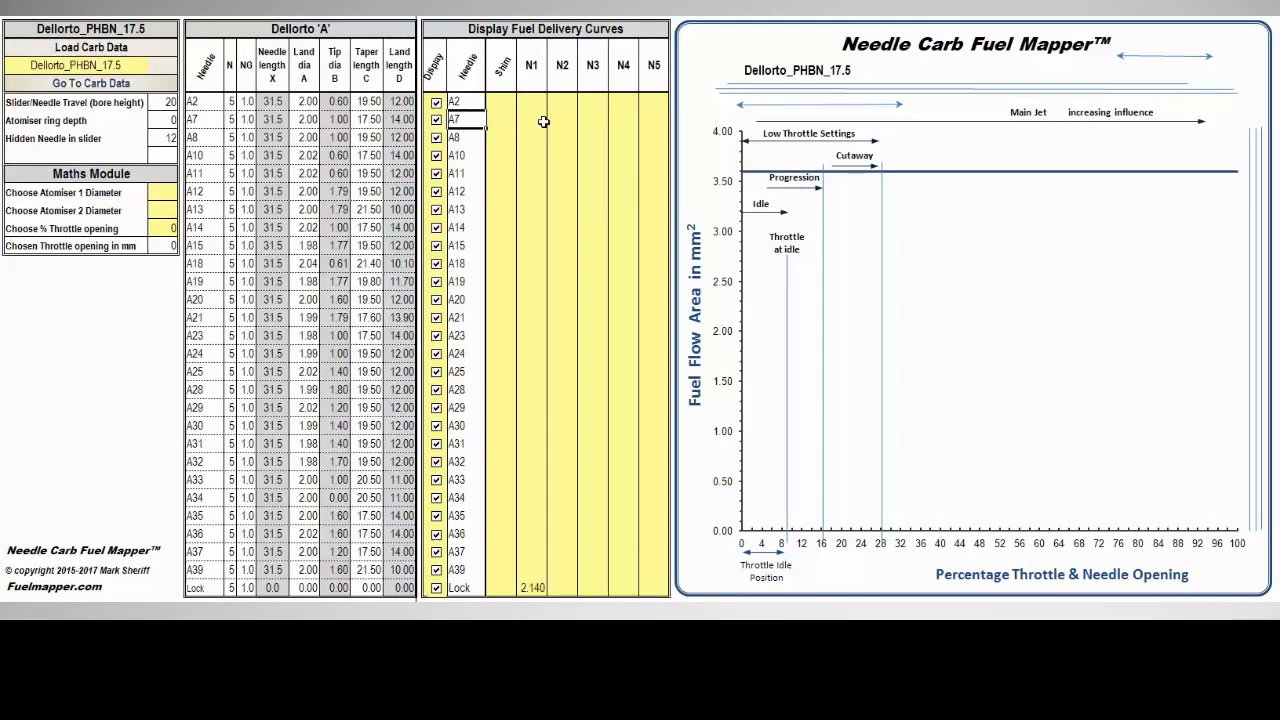
Set needle A7's N3 atomiser diameter to 2.12 so its fuel delivery curve is plotted
left_click(593, 119)
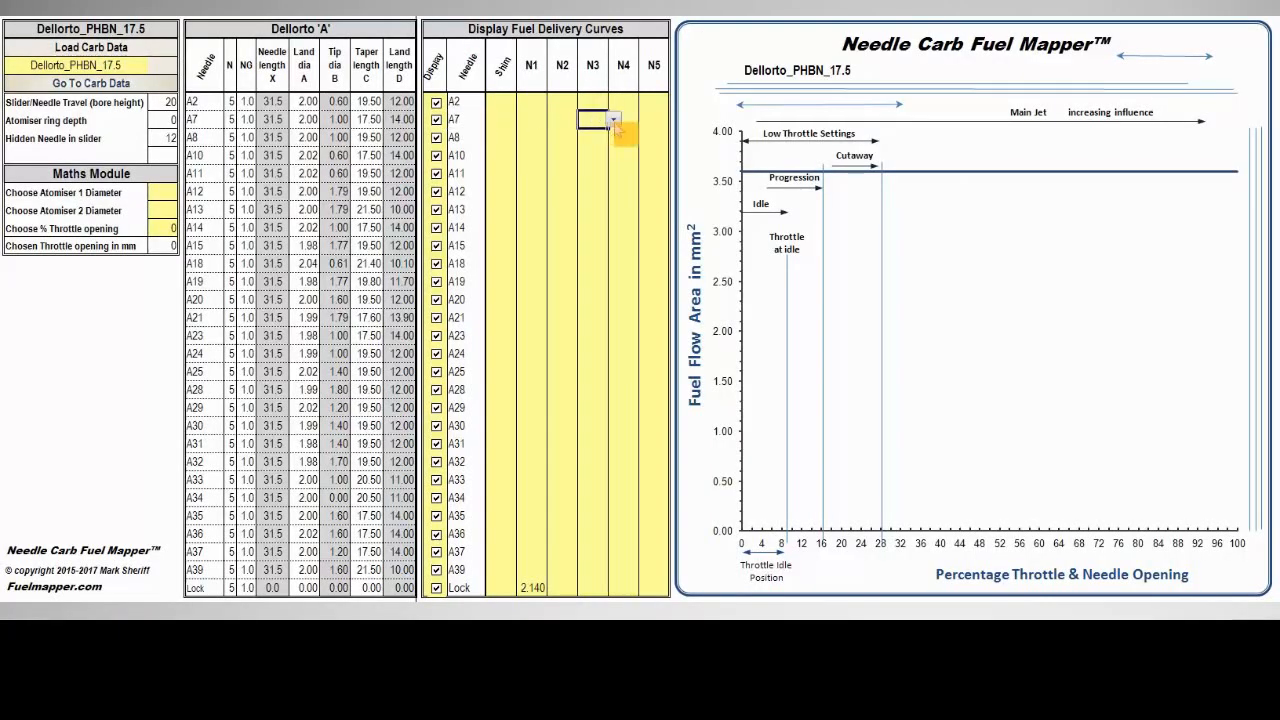
left_click(613, 119)
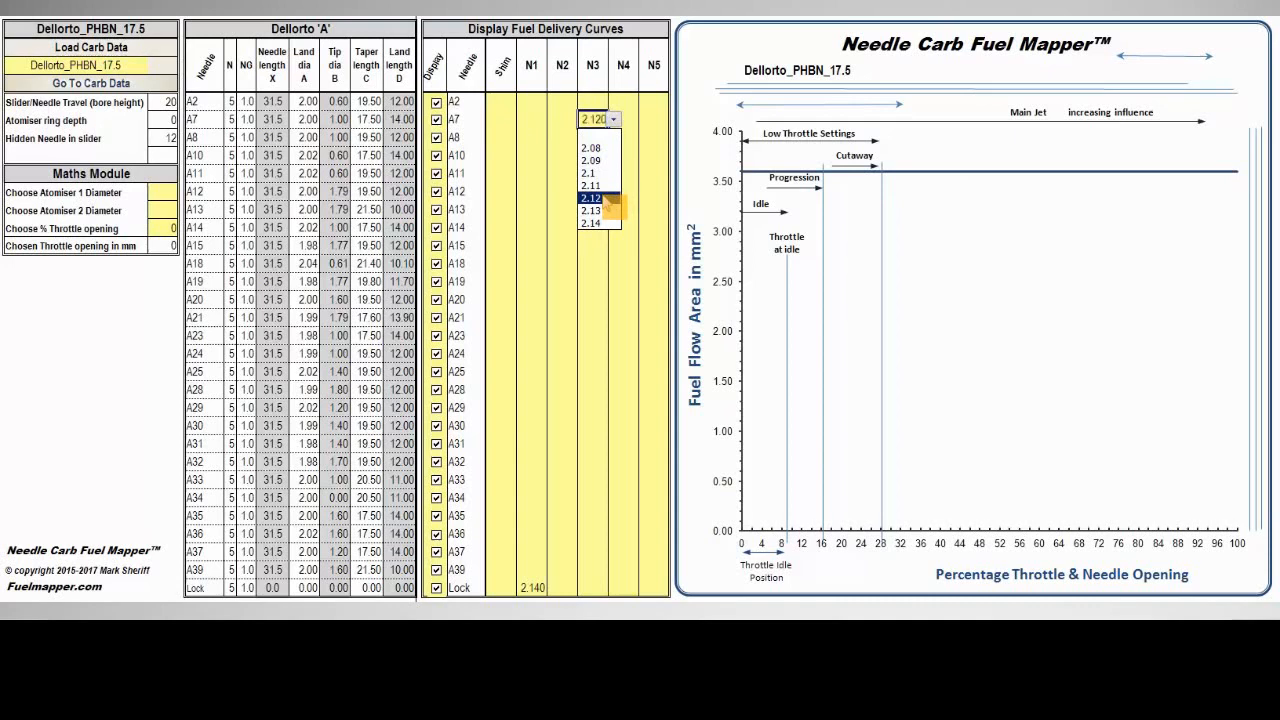
left_click(590, 198)
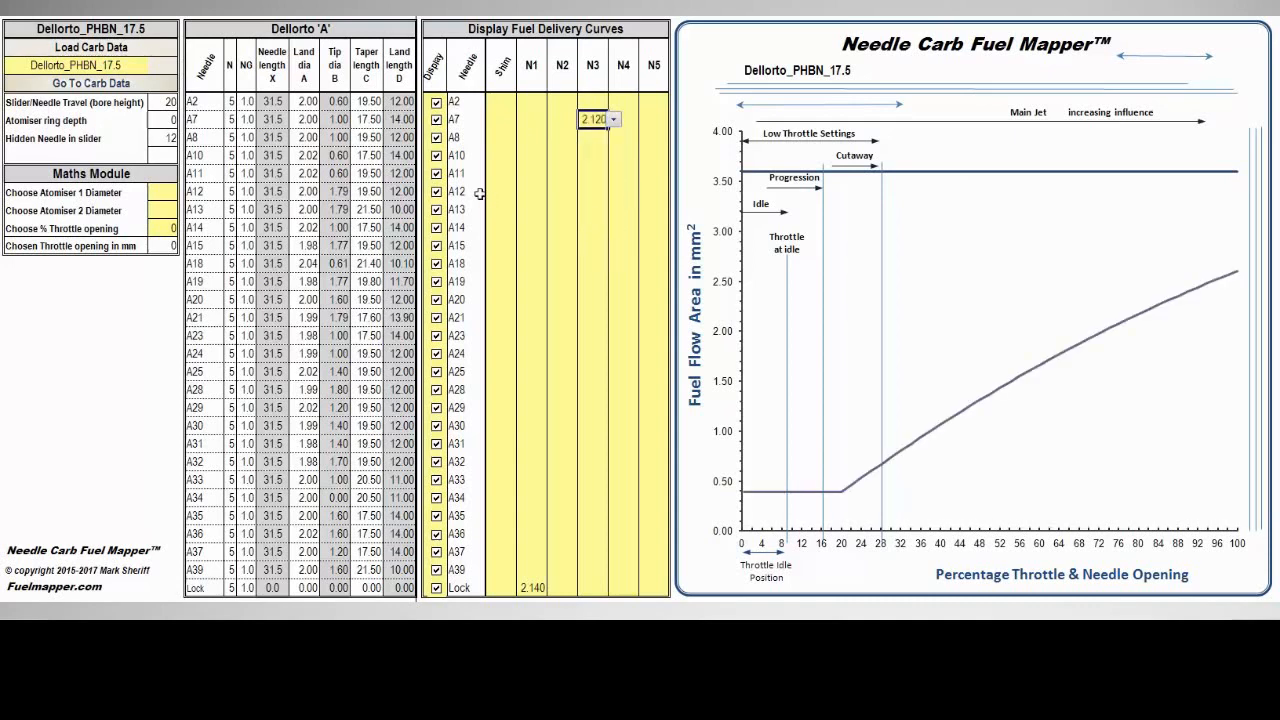
mouse_move(911, 500)
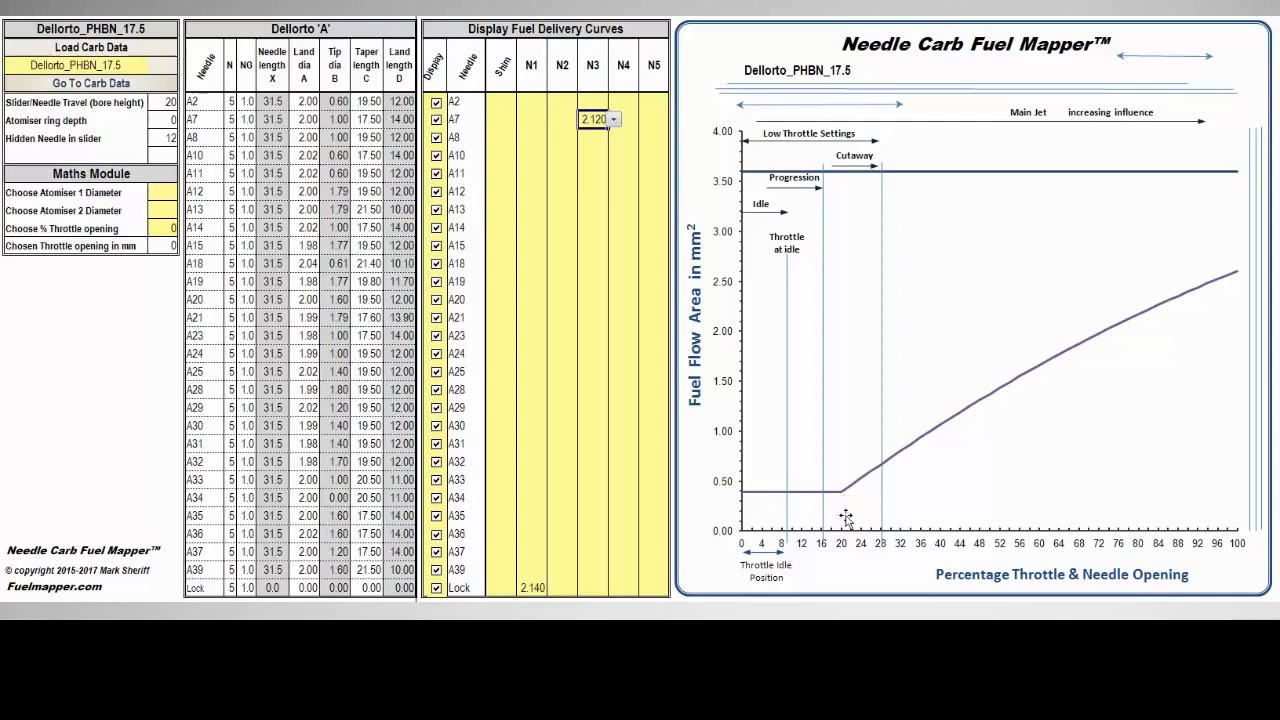
mouse_move(1243, 423)
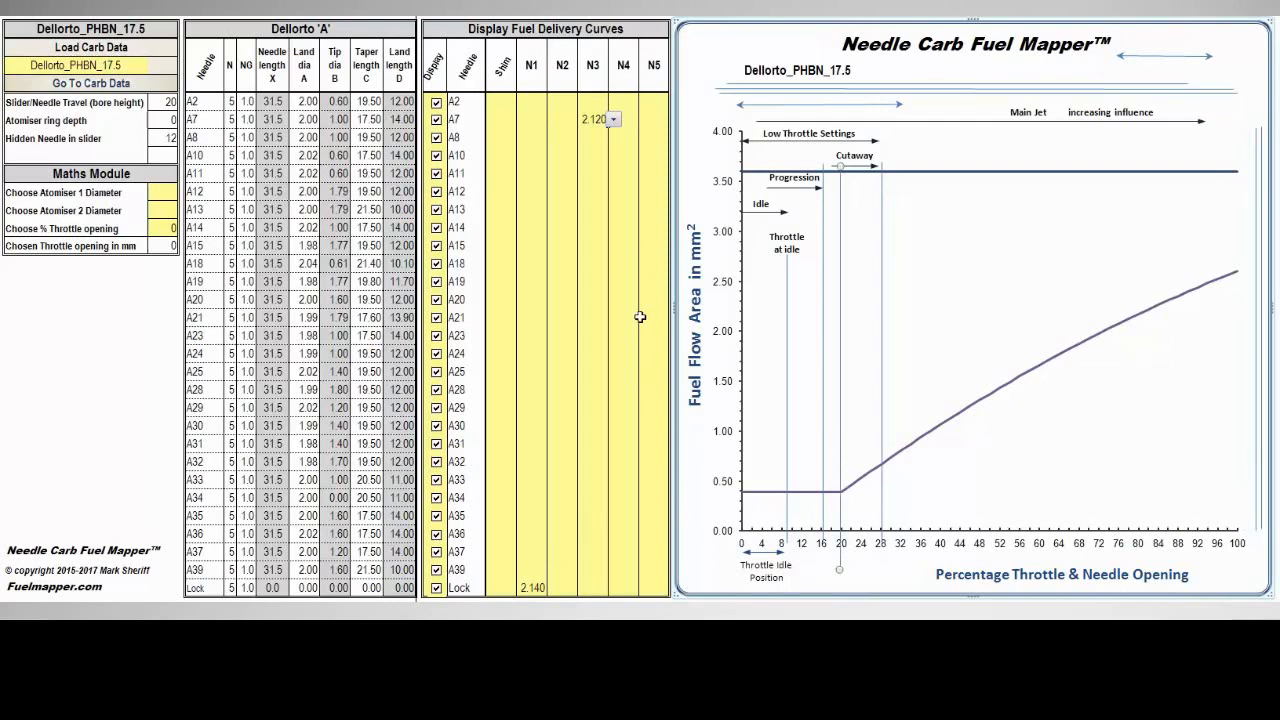
mouse_move(654, 157)
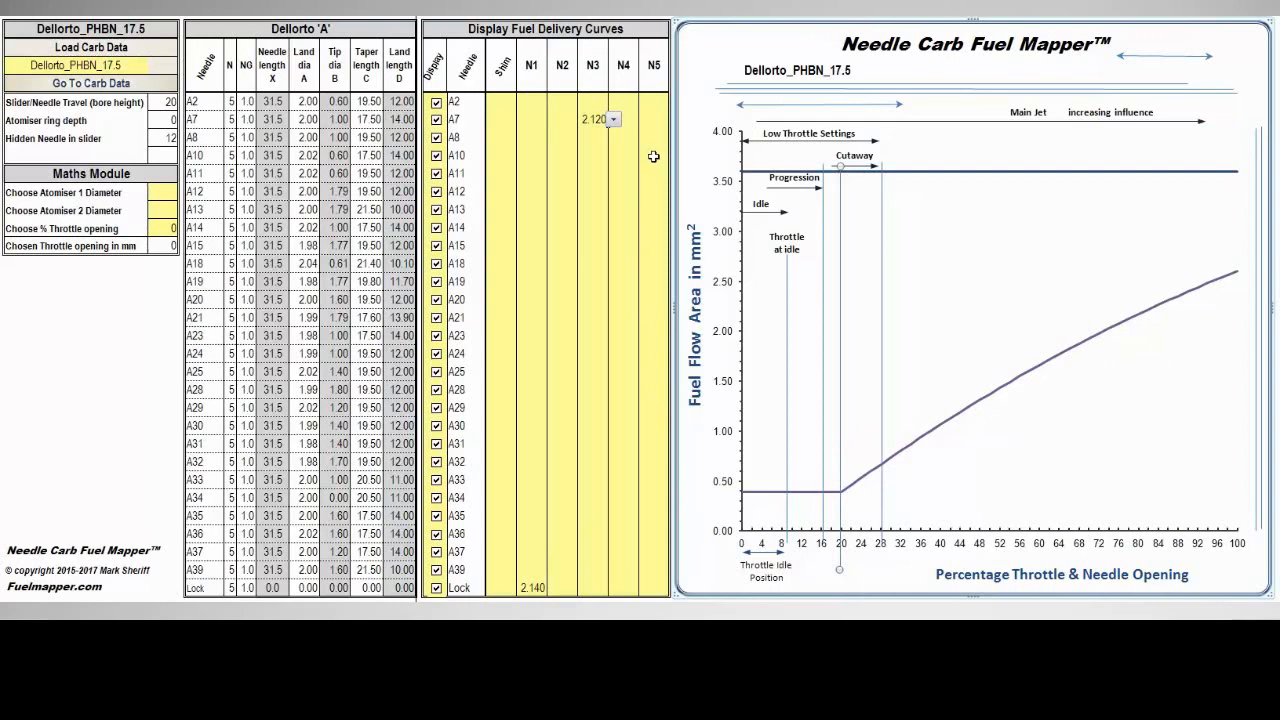
mouse_move(933, 448)
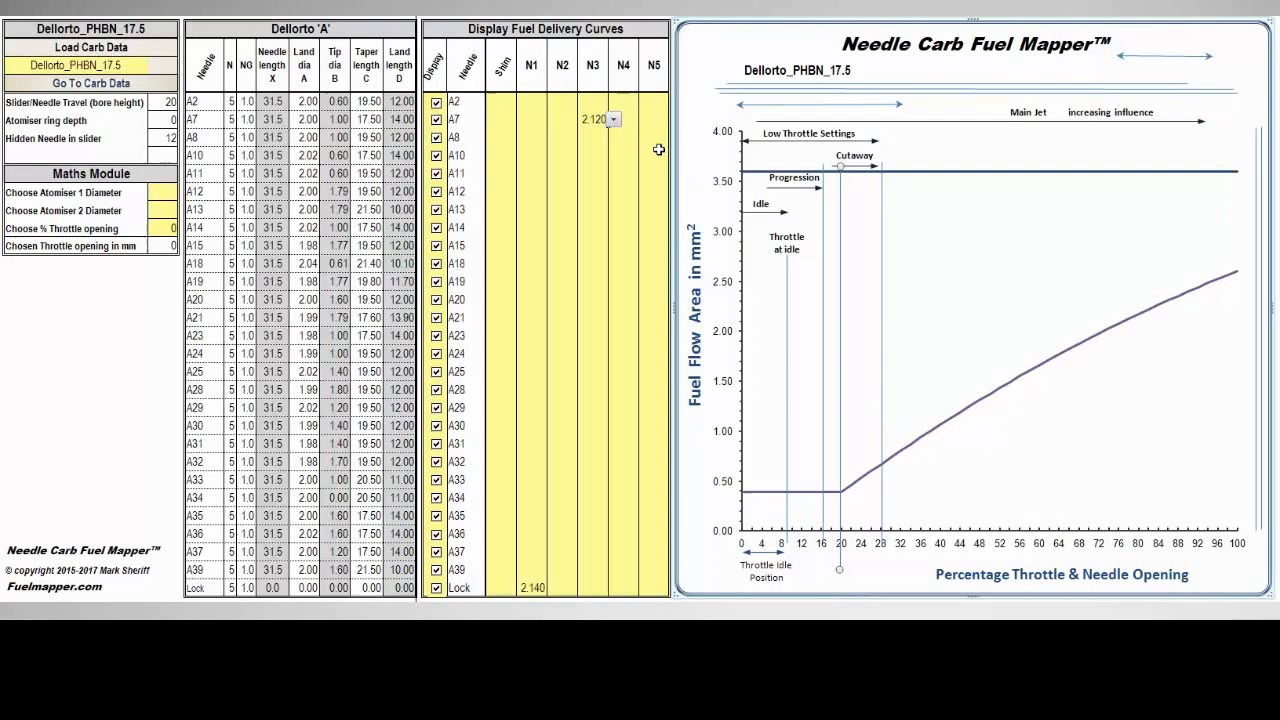
Set needle A10's N5 atomiser diameter to 2.14, adding its curve beside A7's
left_click(613, 119)
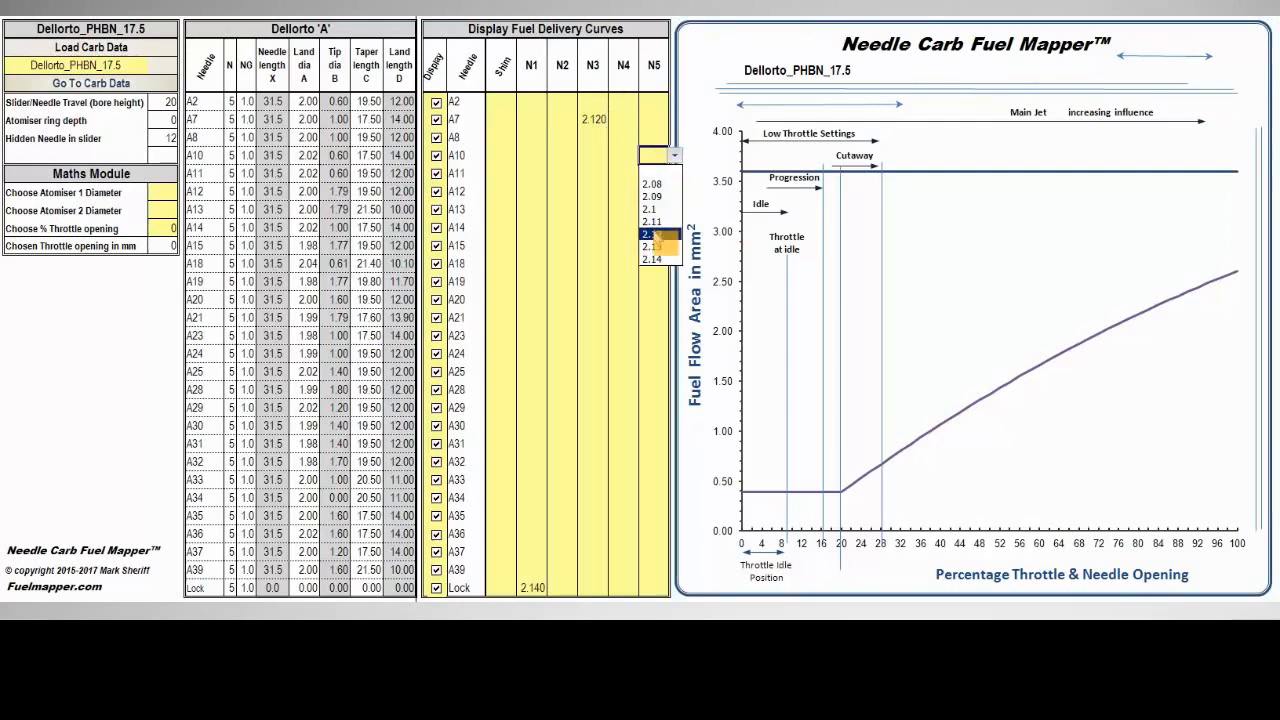
left_click(651, 259)
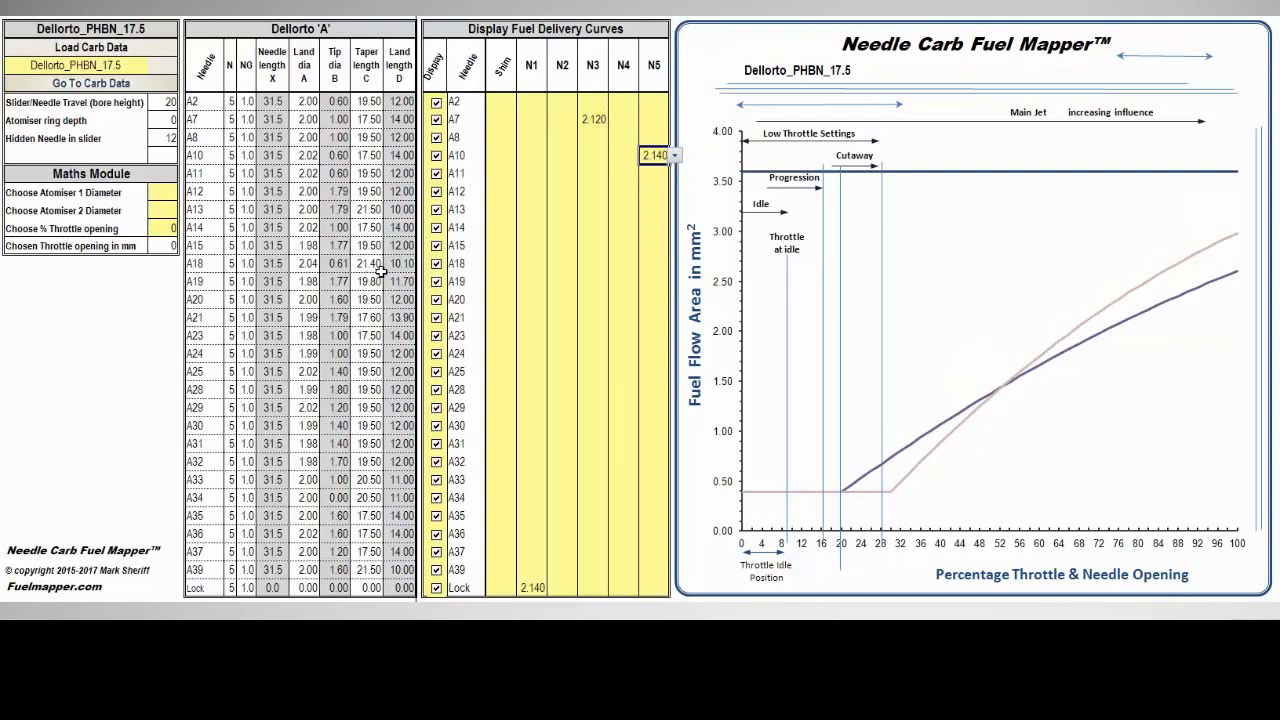
mouse_move(1005, 407)
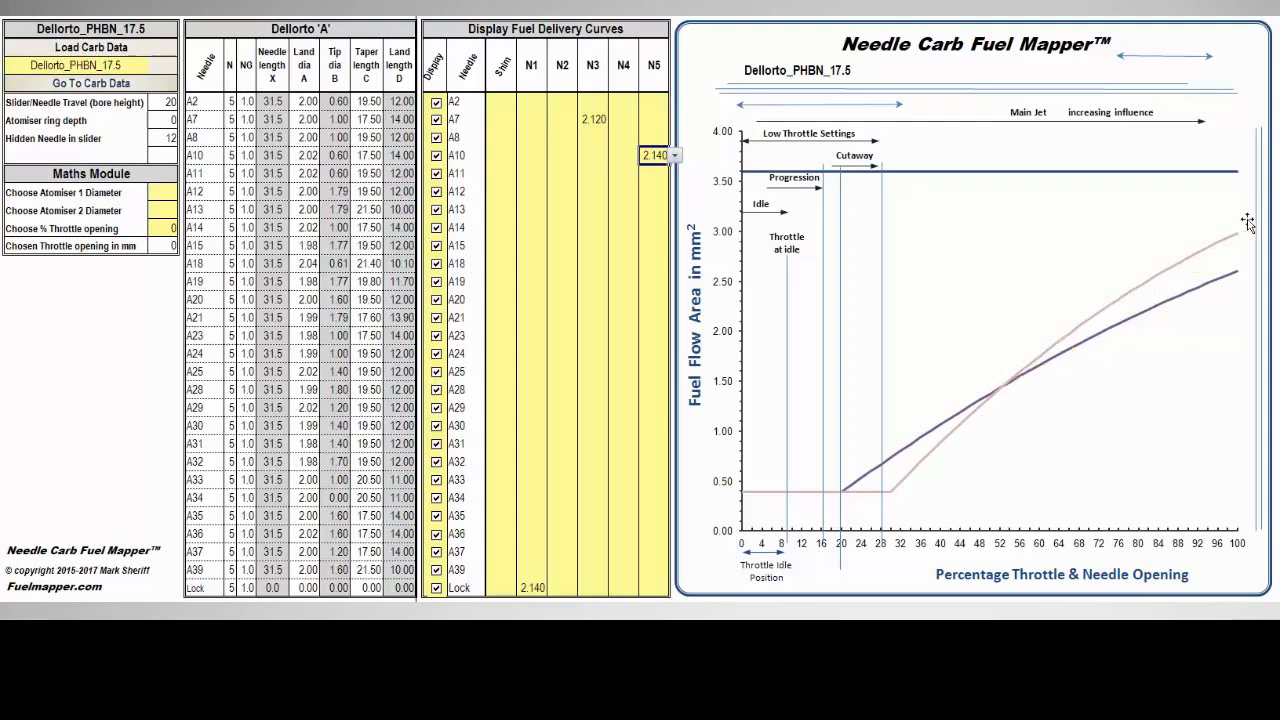
mouse_move(1090, 353)
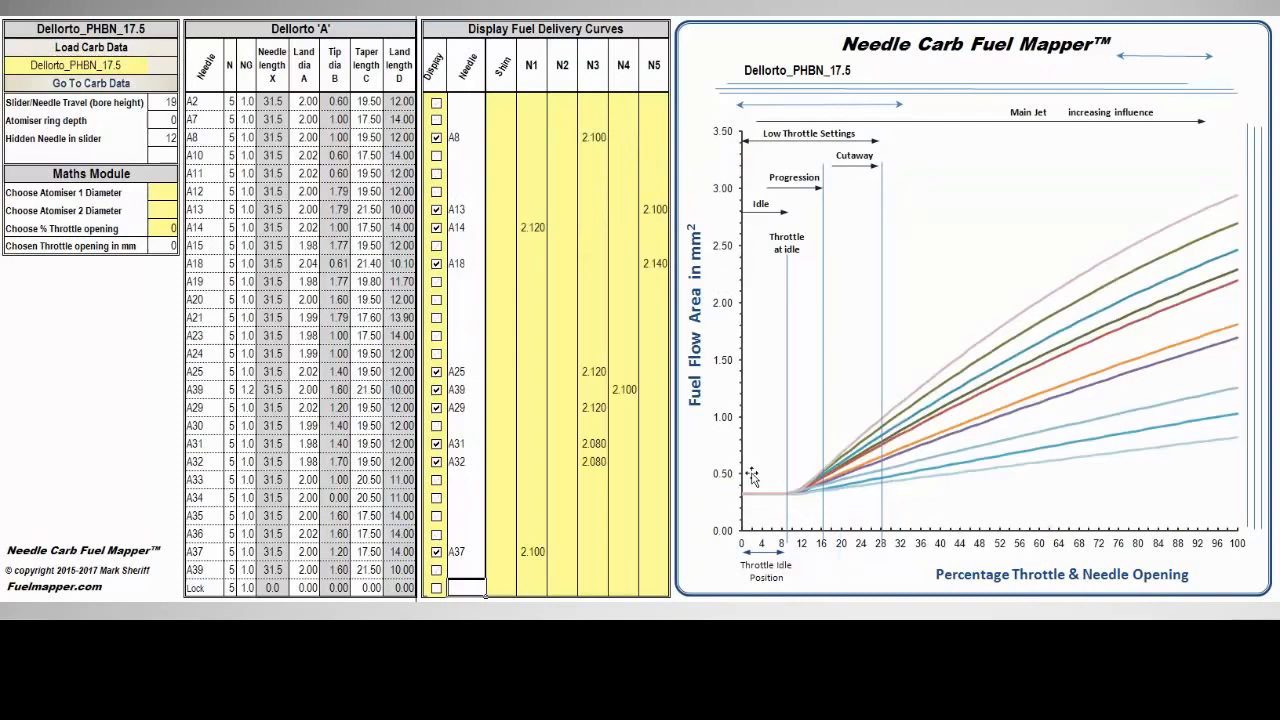
mouse_move(825, 505)
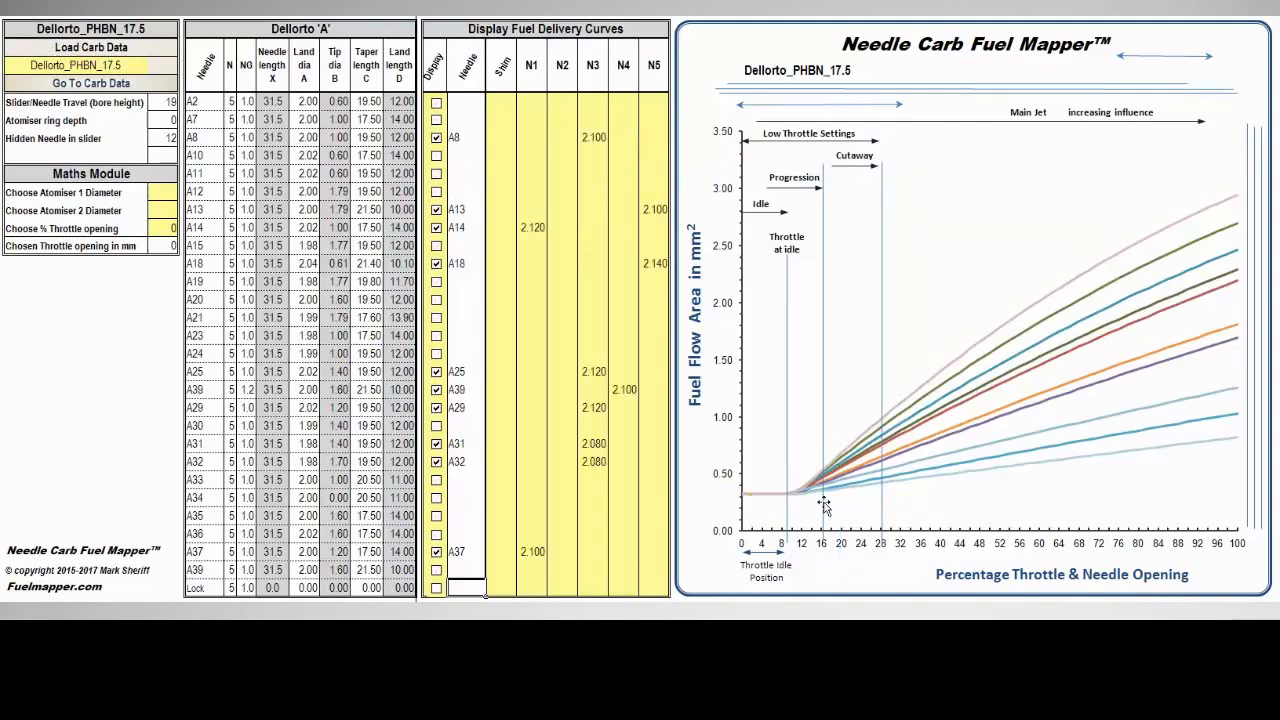
mouse_move(805, 513)
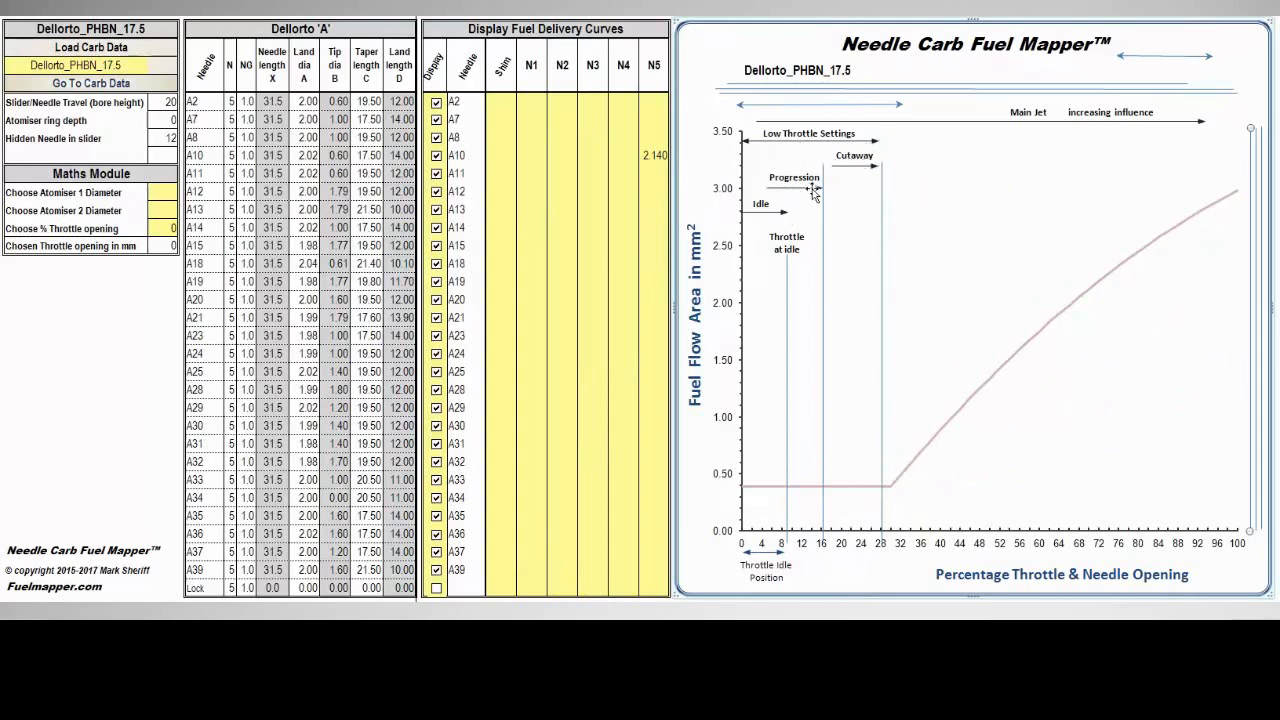
mouse_move(795, 280)
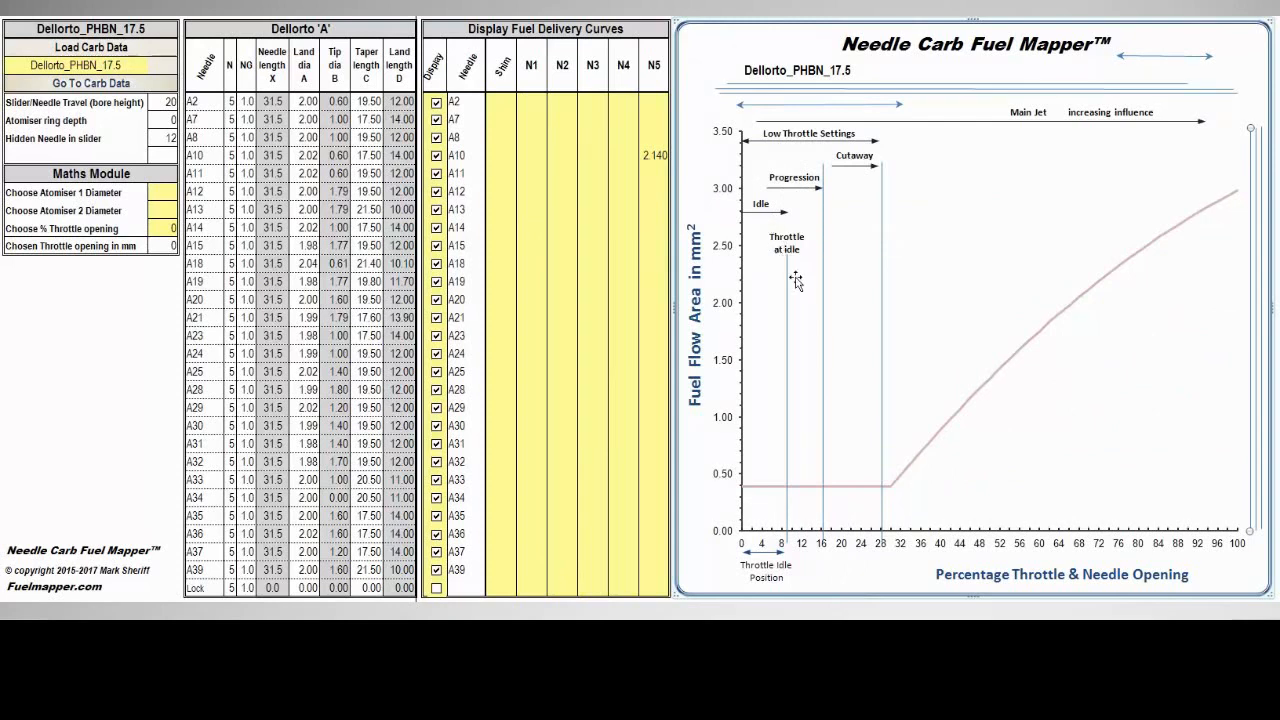
mouse_move(888, 483)
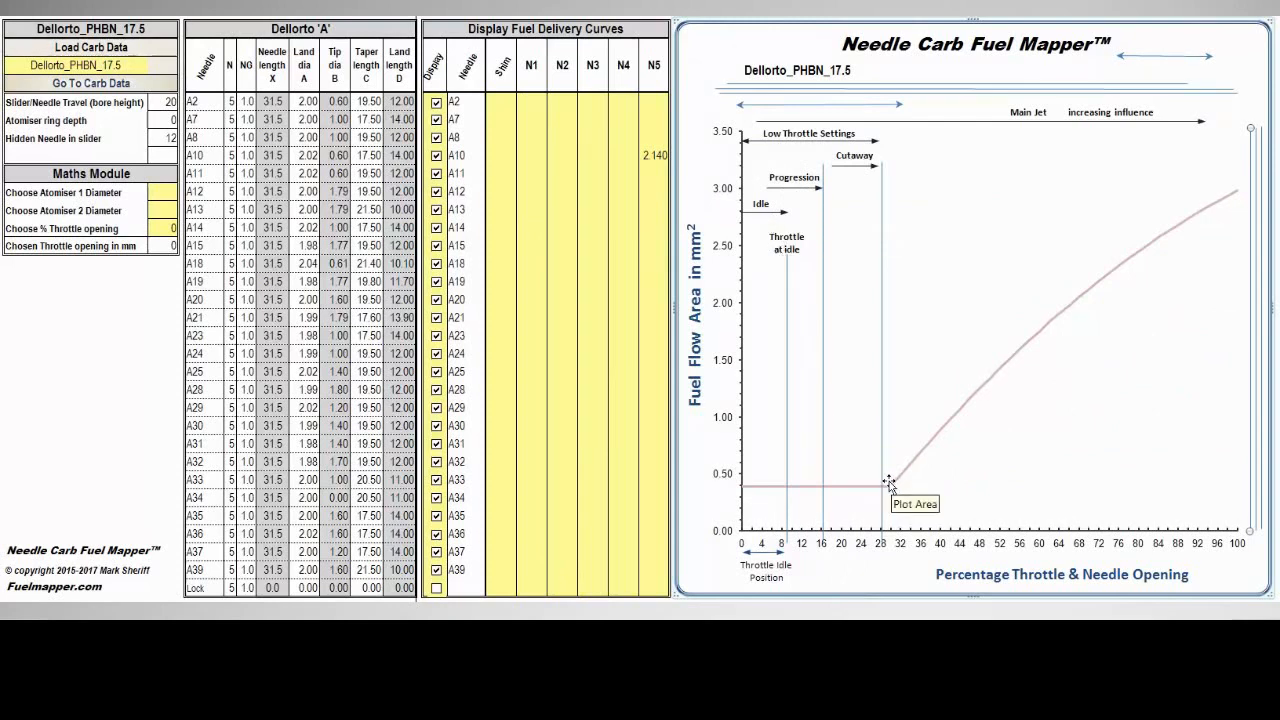